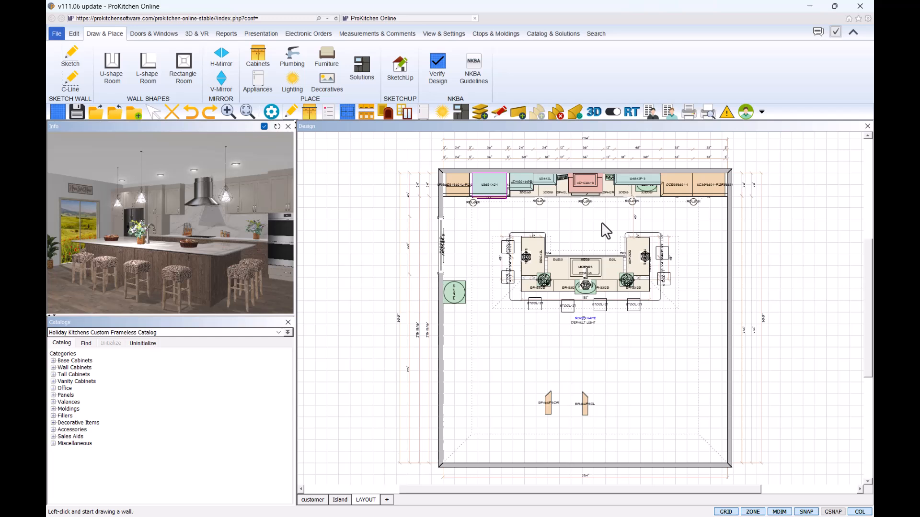
mouse_move(576, 203)
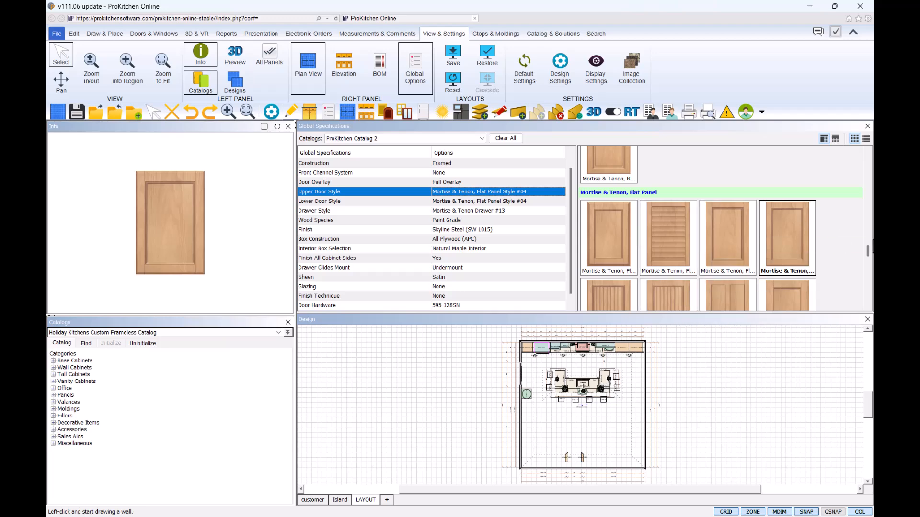
- View door Style w/ Insert #01 from the Styles with Inserts list
scroll("down", 3)
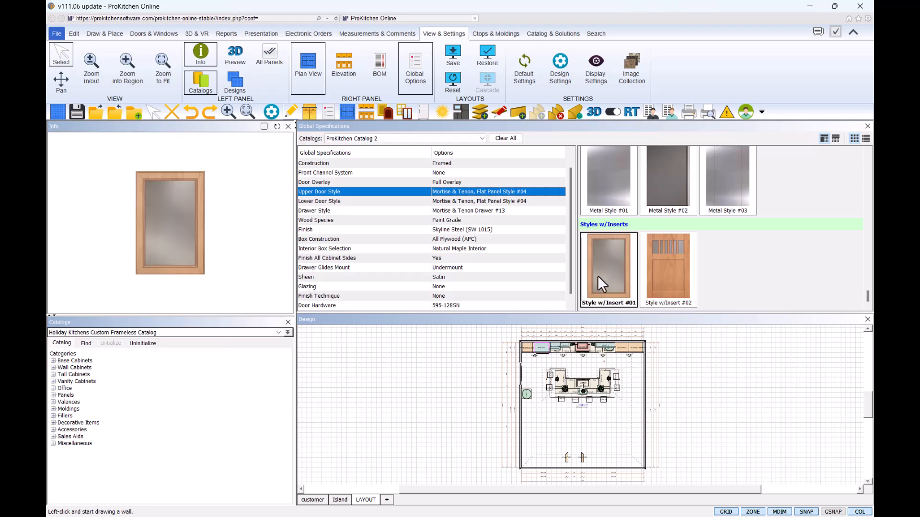
left_click(668, 266)
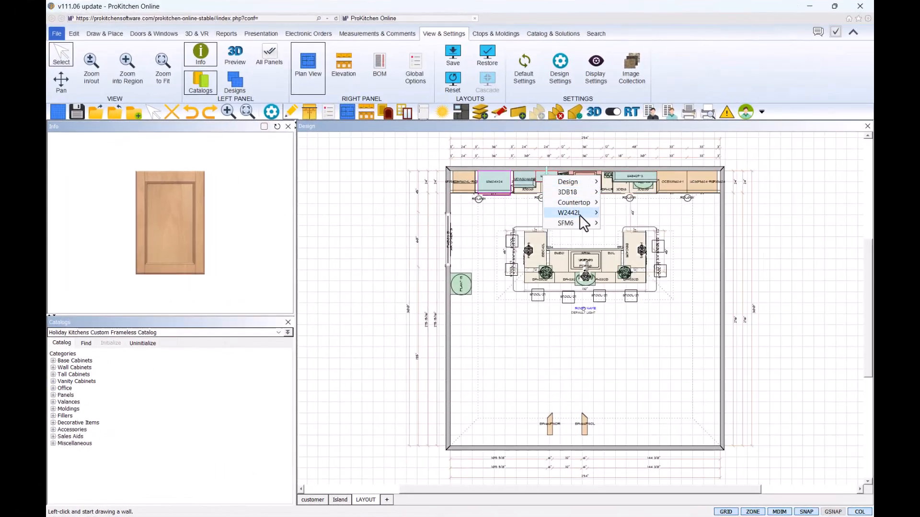
- In W2442L's Modifications, select the MDR-P percentage option under Door Middle Rail
left_click(569, 213)
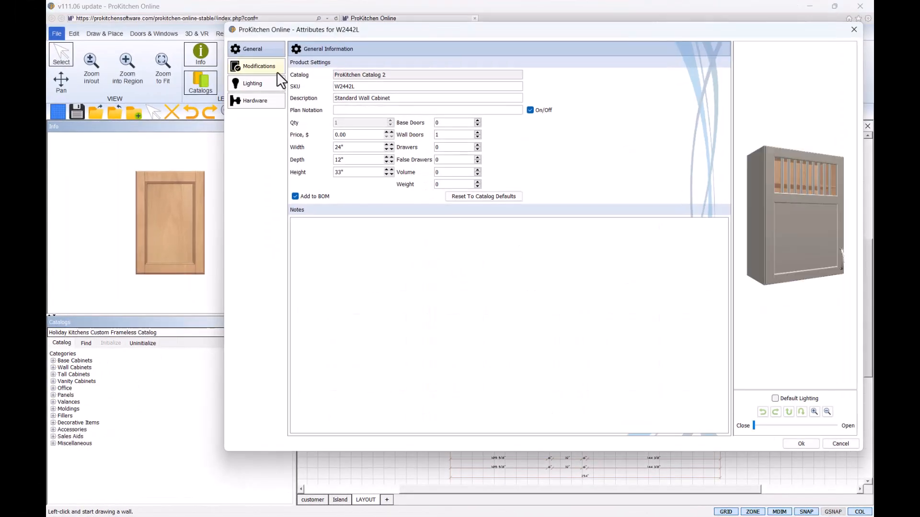
left_click(256, 66)
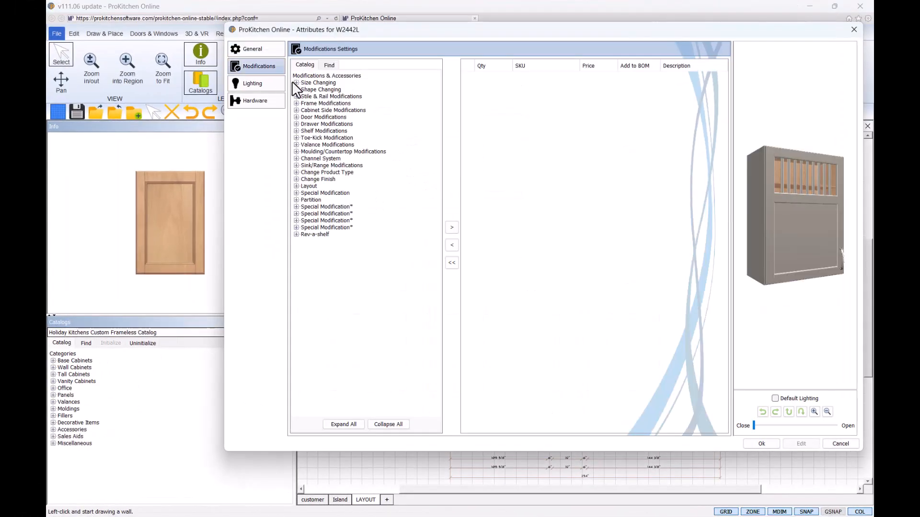
left_click(295, 117)
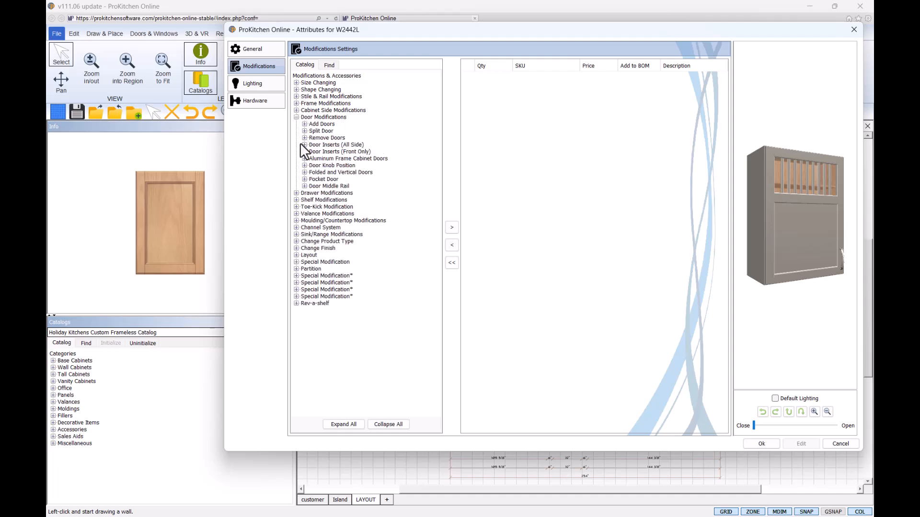
left_click(303, 186)
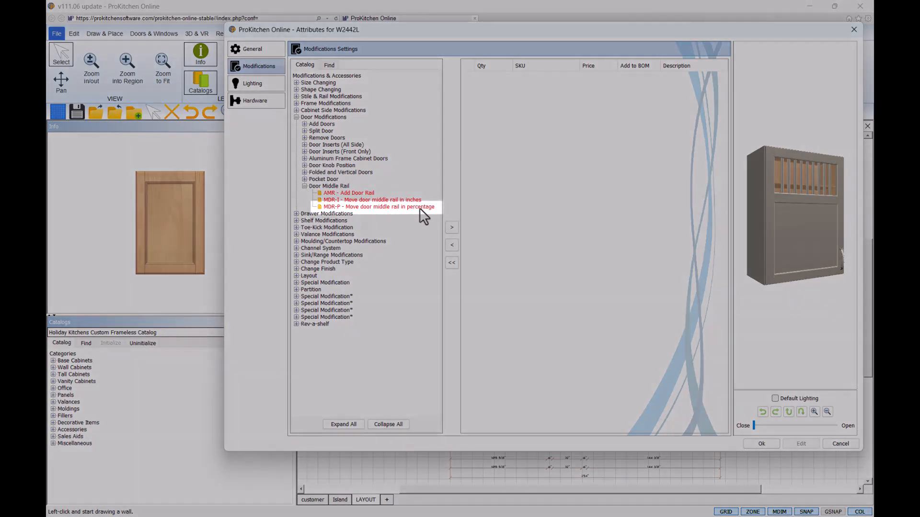
mouse_move(440, 215)
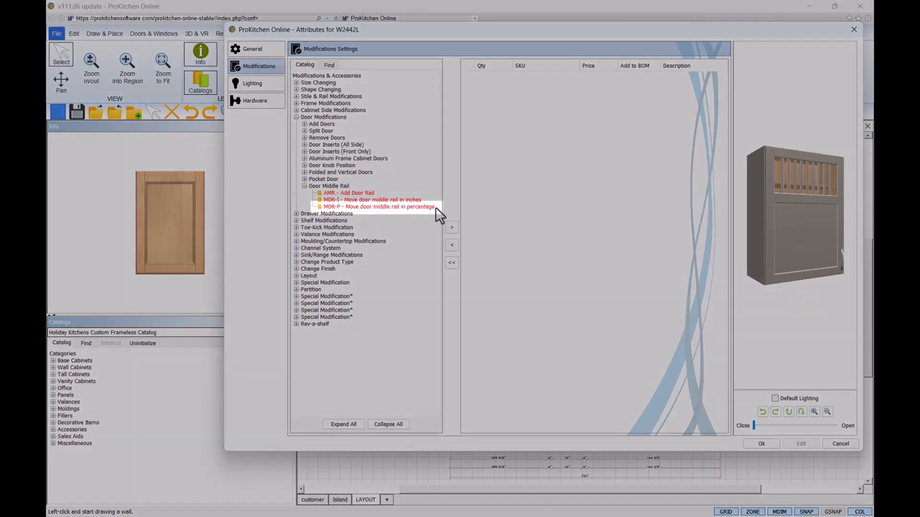
left_click(379, 207)
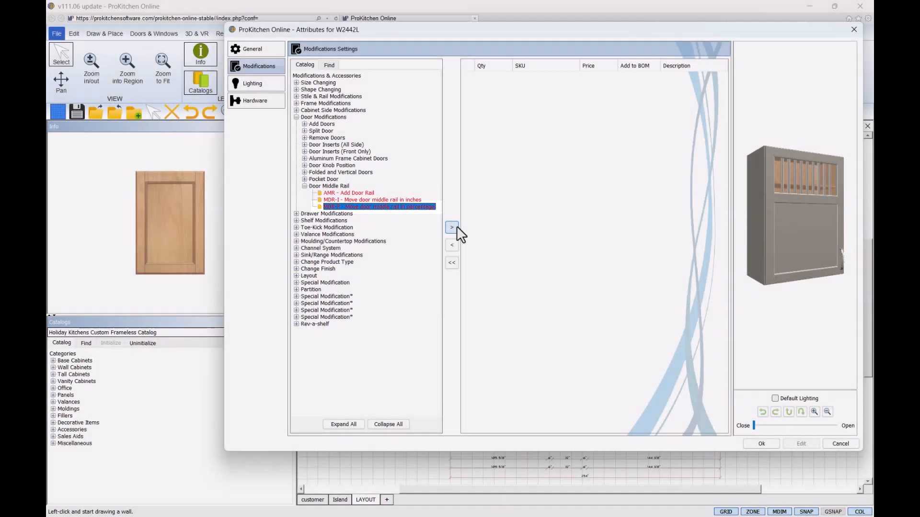
- Add MDR-P with Top Panel Height 50 for a 50/50 door panel split and confirm
left_click(452, 227)
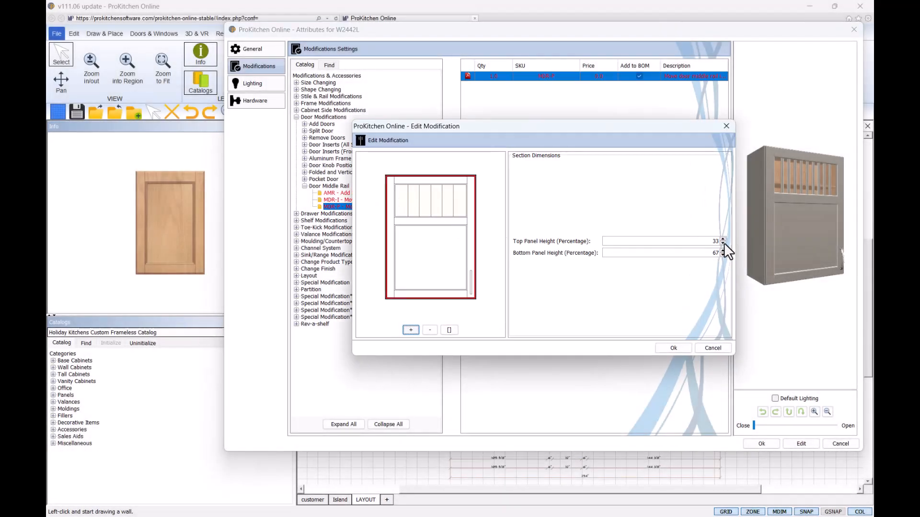
left_click(723, 239)
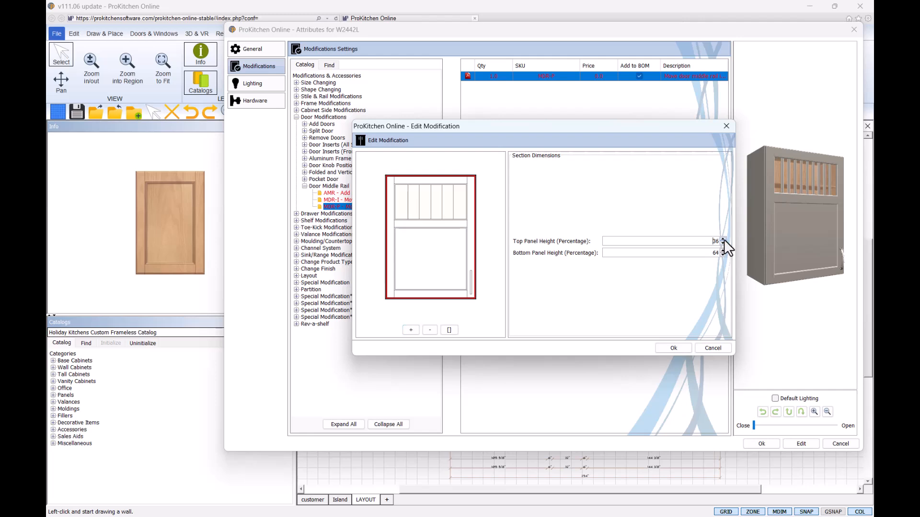
left_click(723, 238)
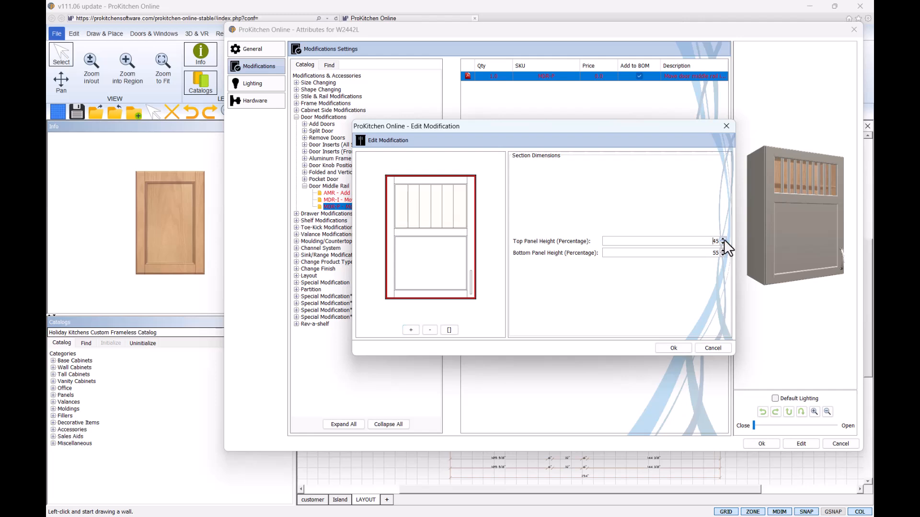
left_click(722, 239)
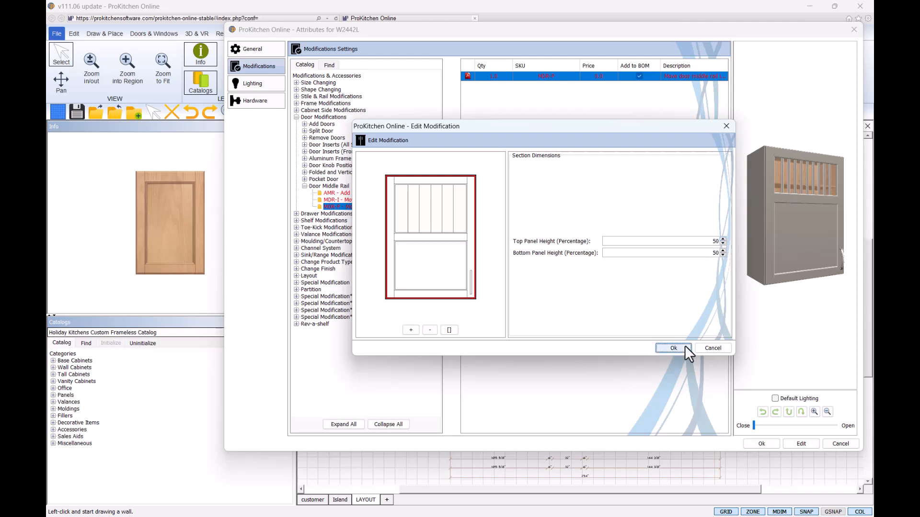
left_click(672, 347)
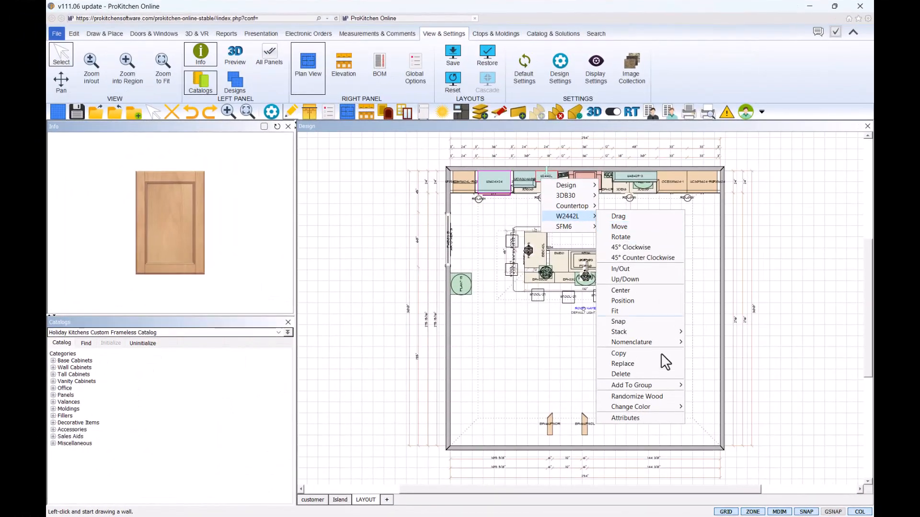
- Reopen W2442L's Modifications and select the MDR-P Door Middle Rail option again
left_click(624, 418)
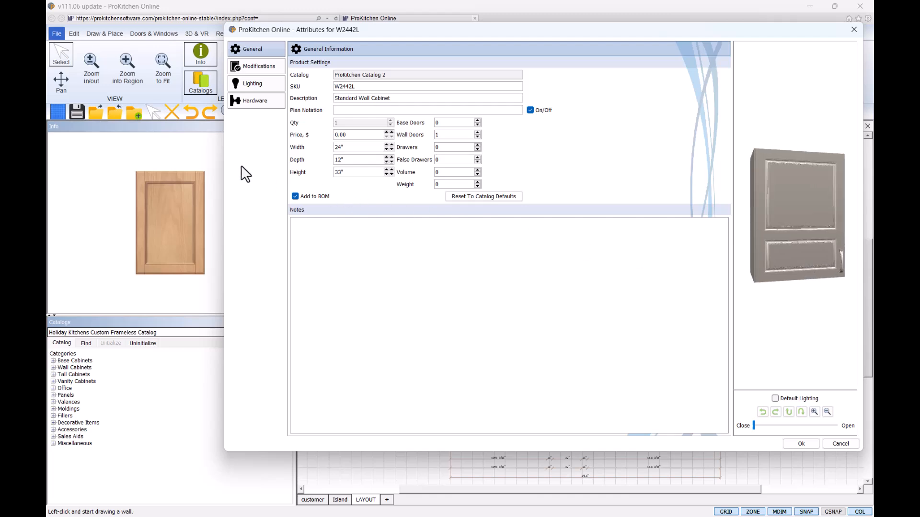
left_click(254, 66)
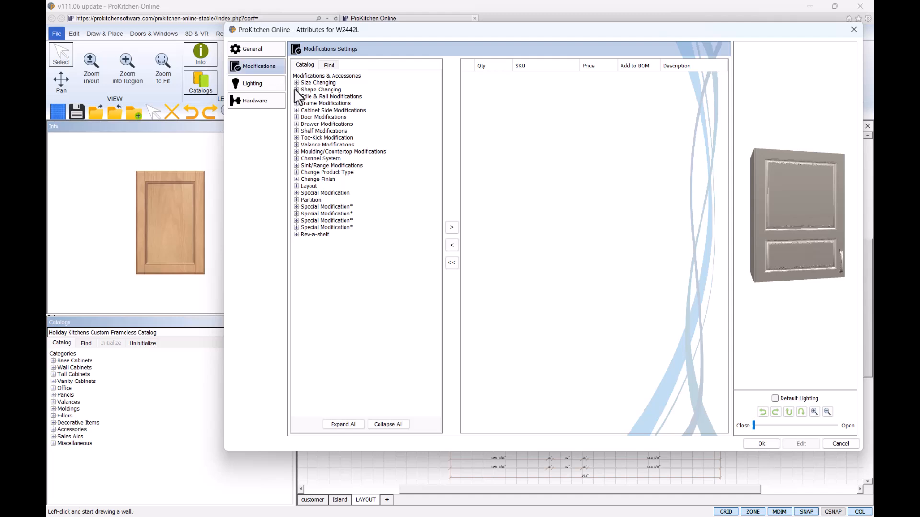
mouse_move(297, 132)
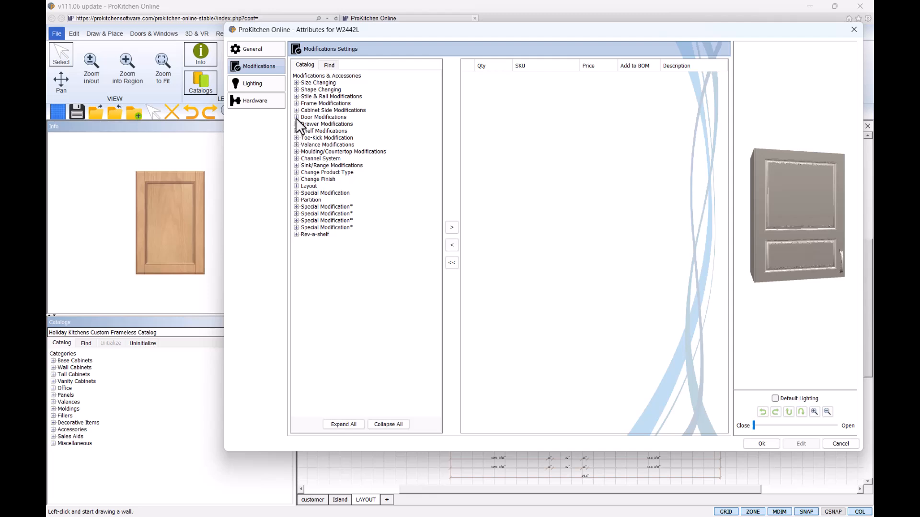
left_click(296, 117)
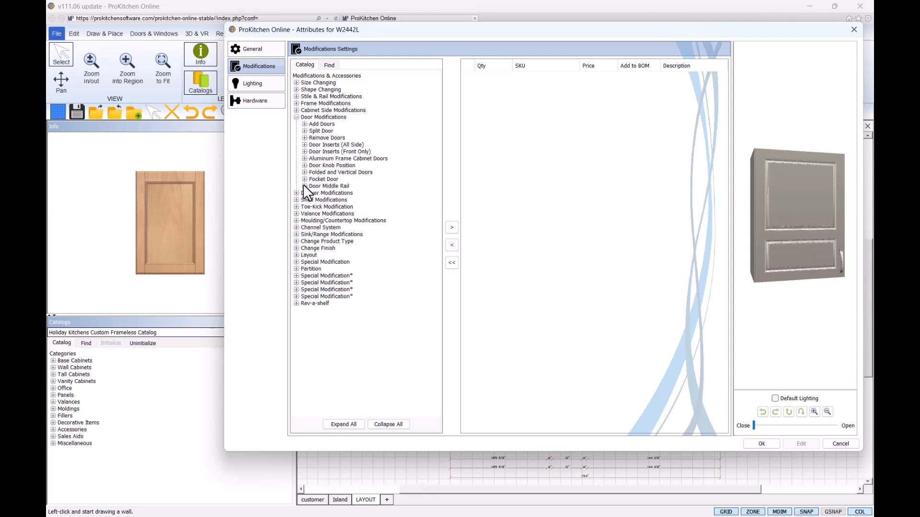
left_click(297, 186)
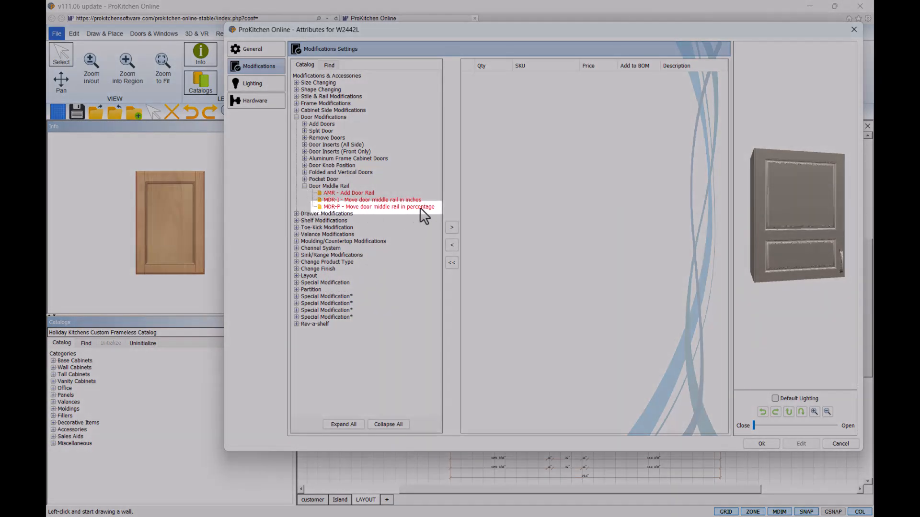
left_click(379, 207)
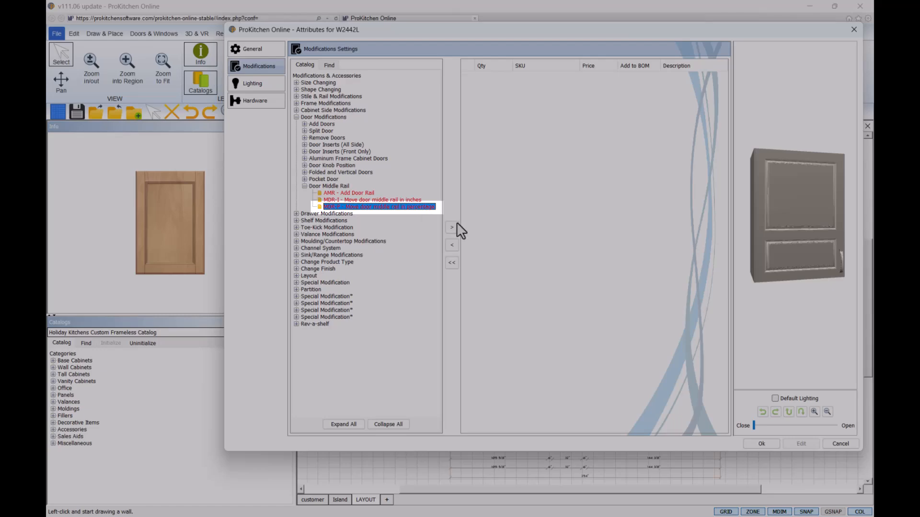
- Add MDR-P with Top Panel Height 80 for an 80/20 door panel split
left_click(451, 227)
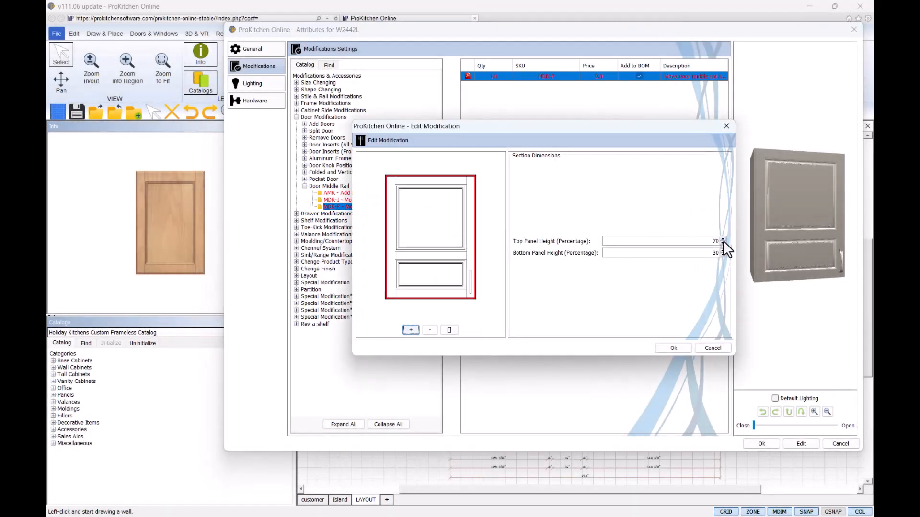
left_click(722, 238)
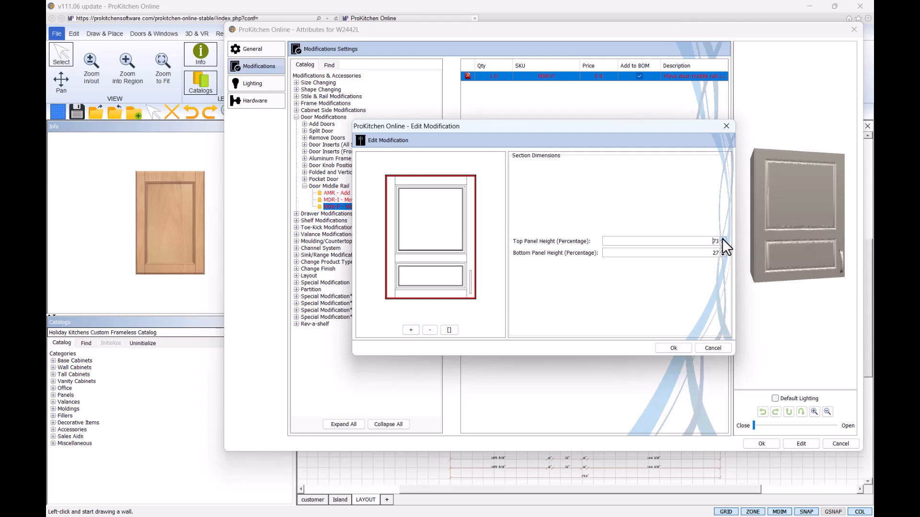
left_click(722, 239)
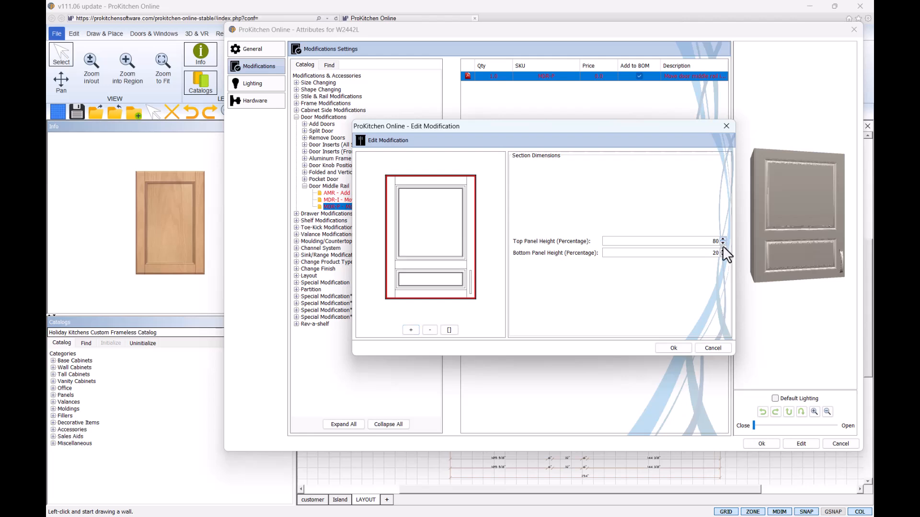
left_click(723, 244)
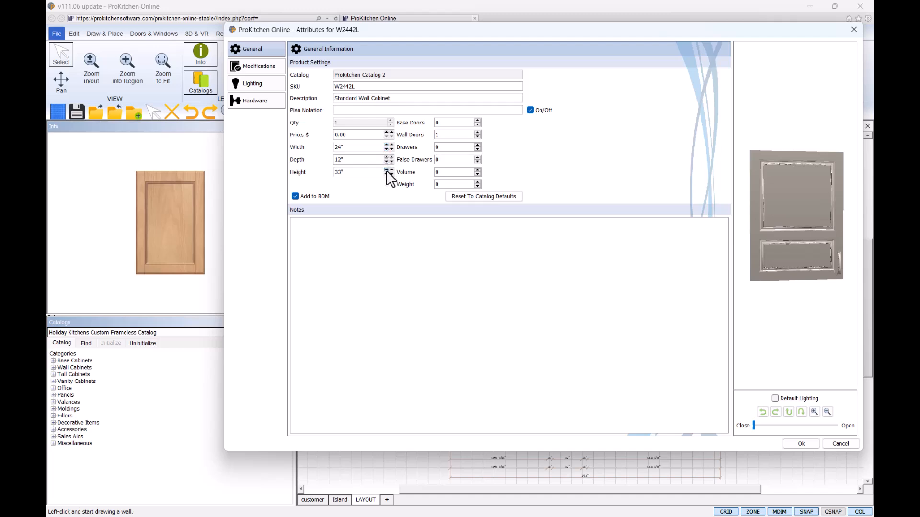
- Try cabinet heights 42, 51, 36 and 23 inches, watching the preview keep the rail split
left_click(389, 169)
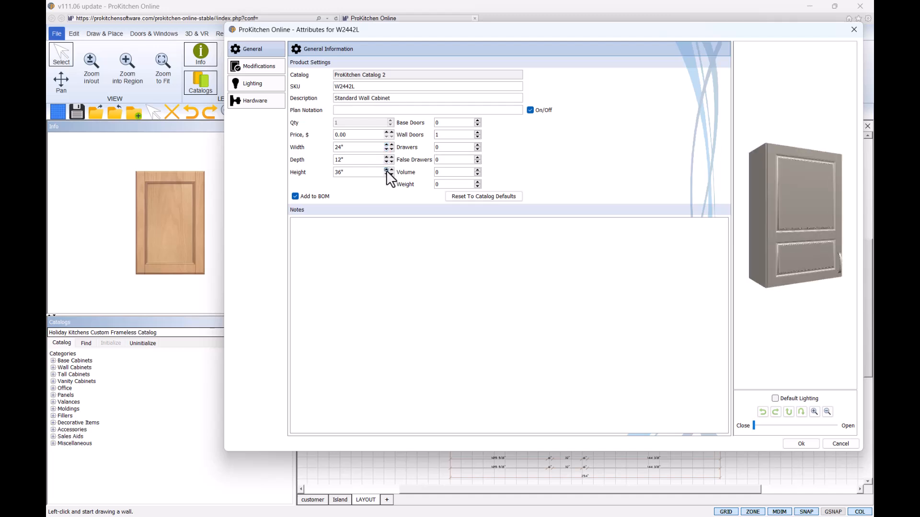
type("42\"")
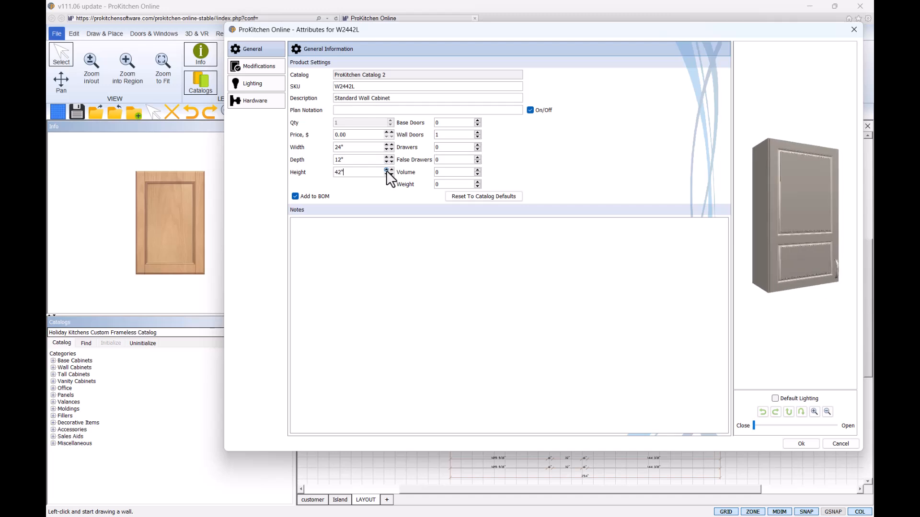
type("51\"")
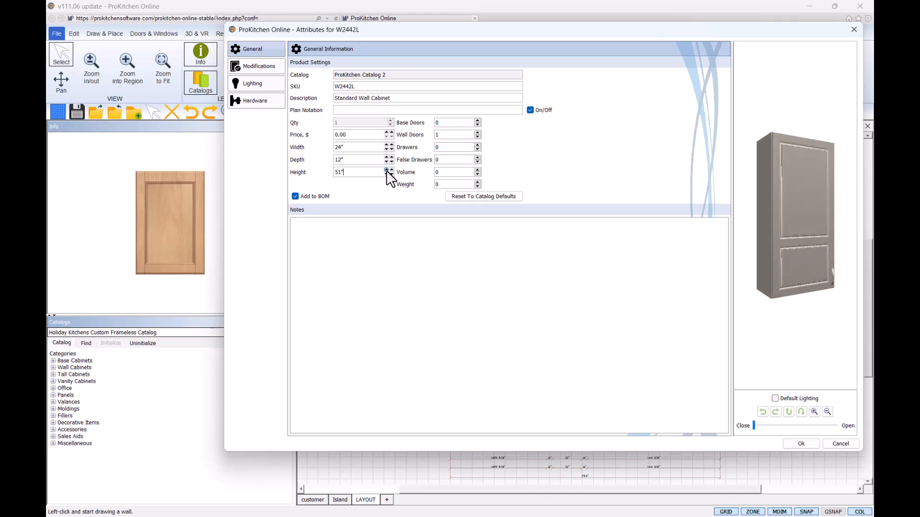
left_click(389, 170)
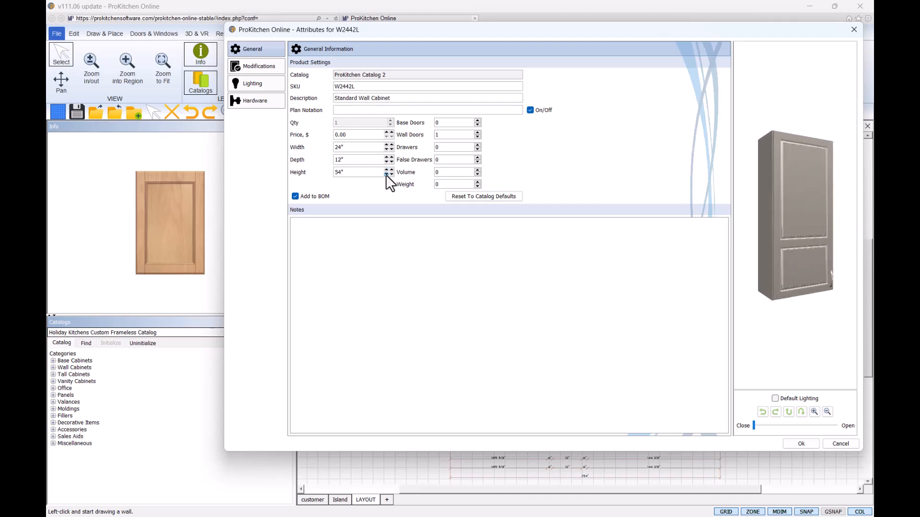
left_click(389, 175)
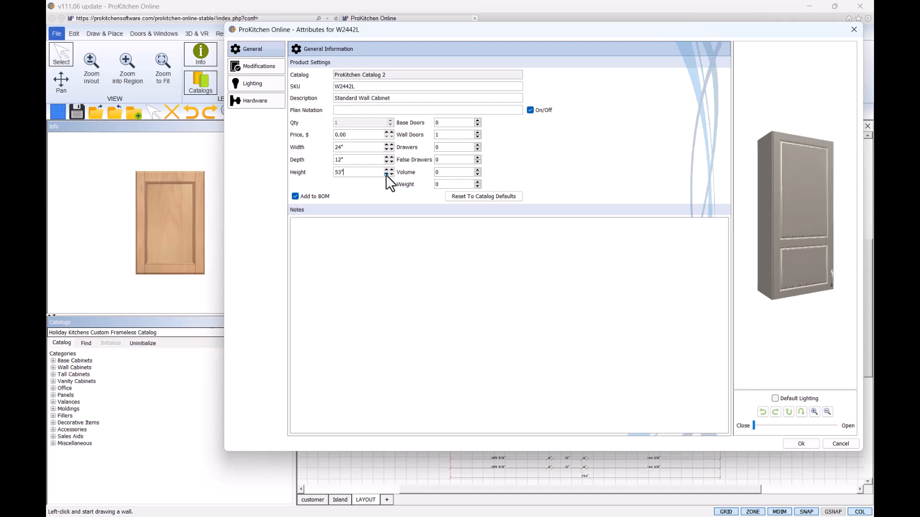
type("36")
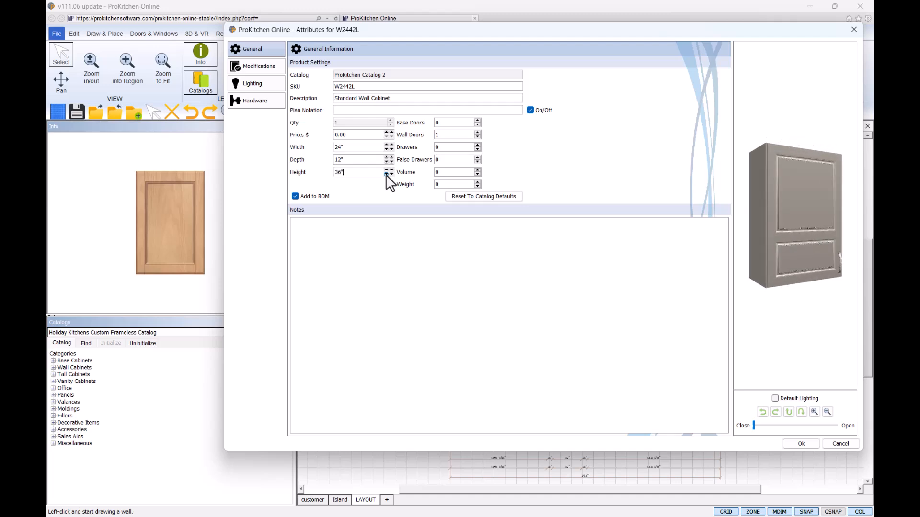
type("23")
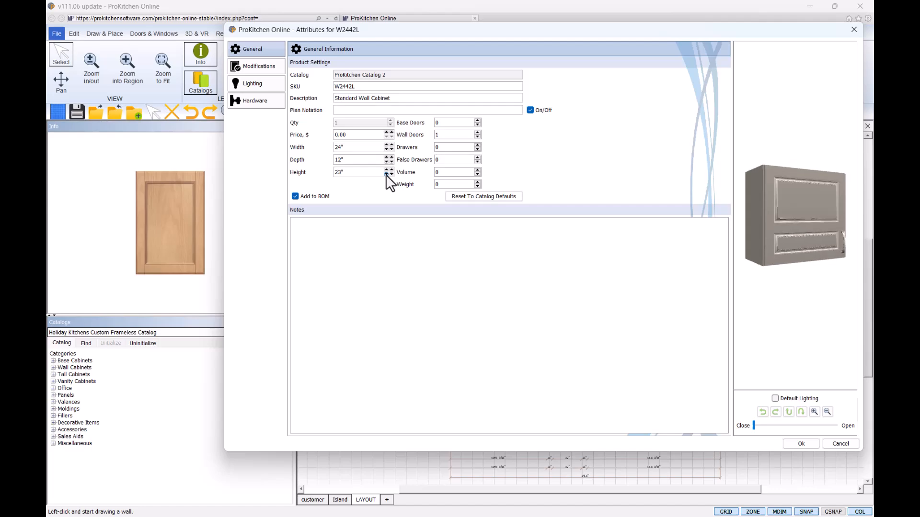
left_click(389, 174)
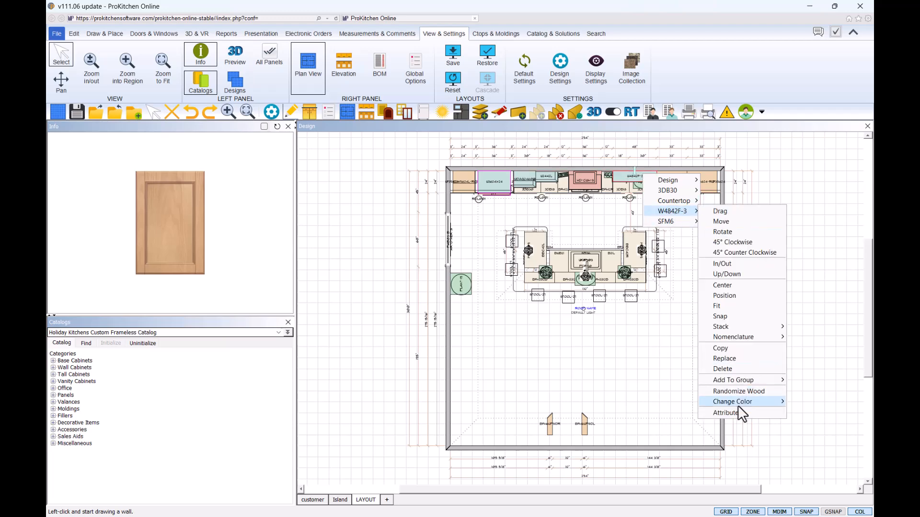
- In W4842F-3's Modifications, choose the DI-AR-M6 mullion arch insert under Arch Doors
left_click(725, 413)
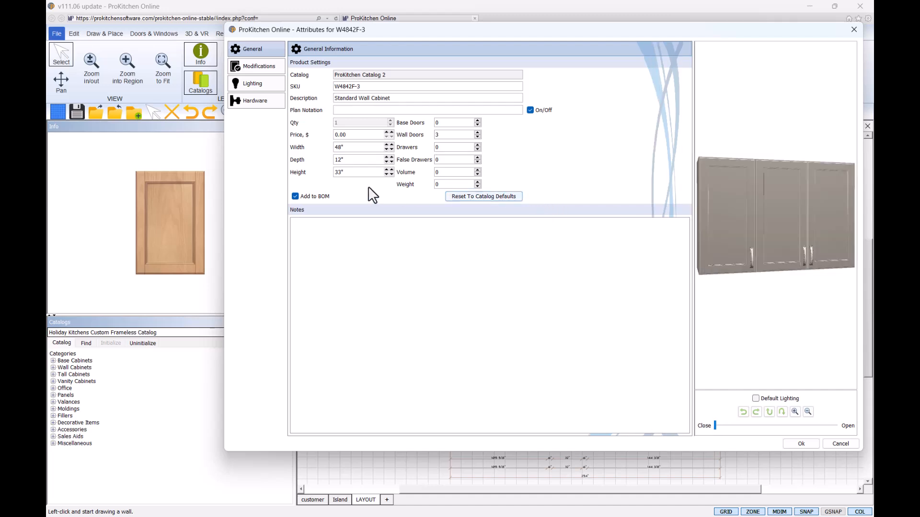
left_click(255, 66)
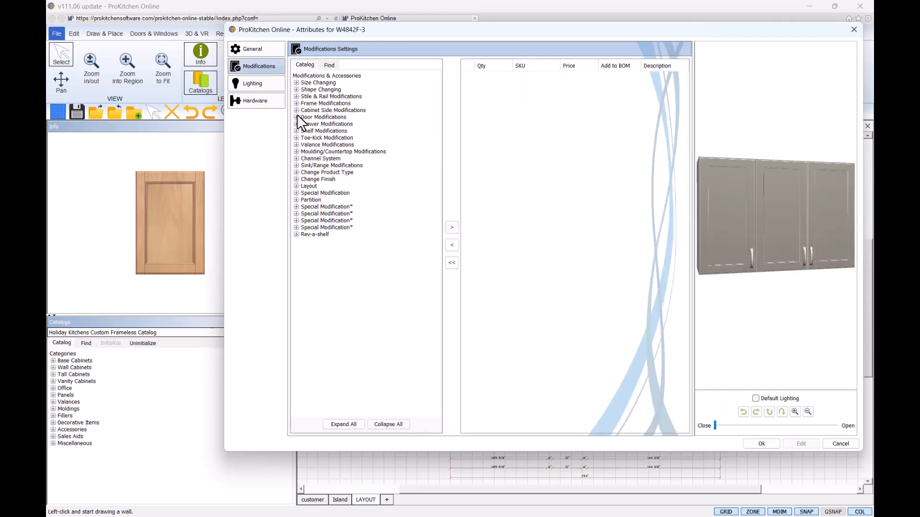
left_click(295, 117)
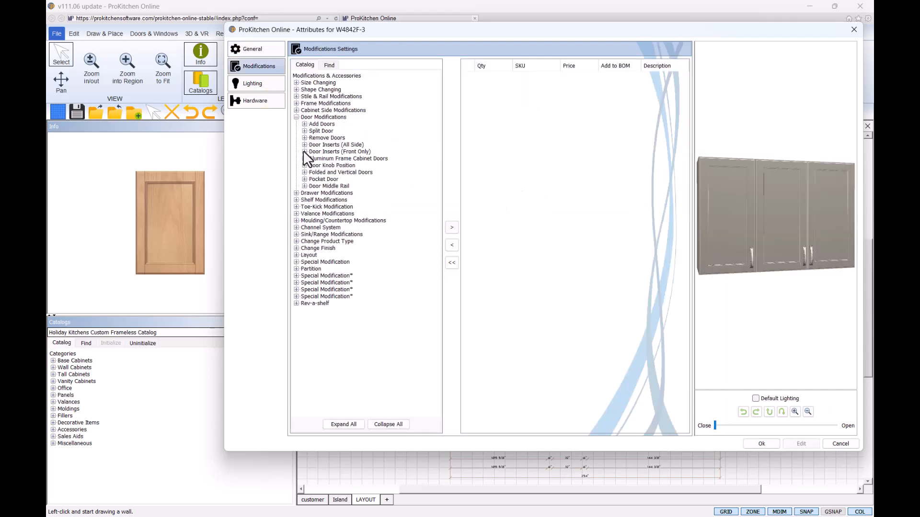
left_click(305, 144)
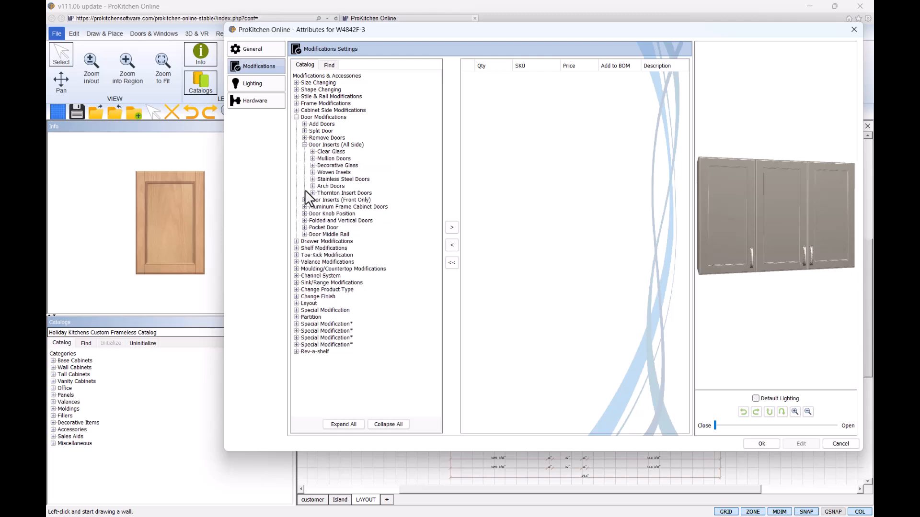
left_click(312, 186)
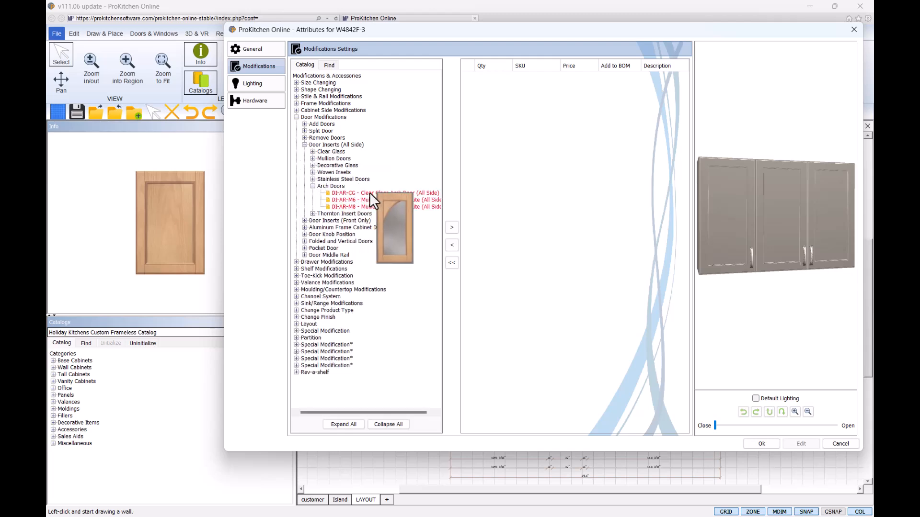
left_click(362, 199)
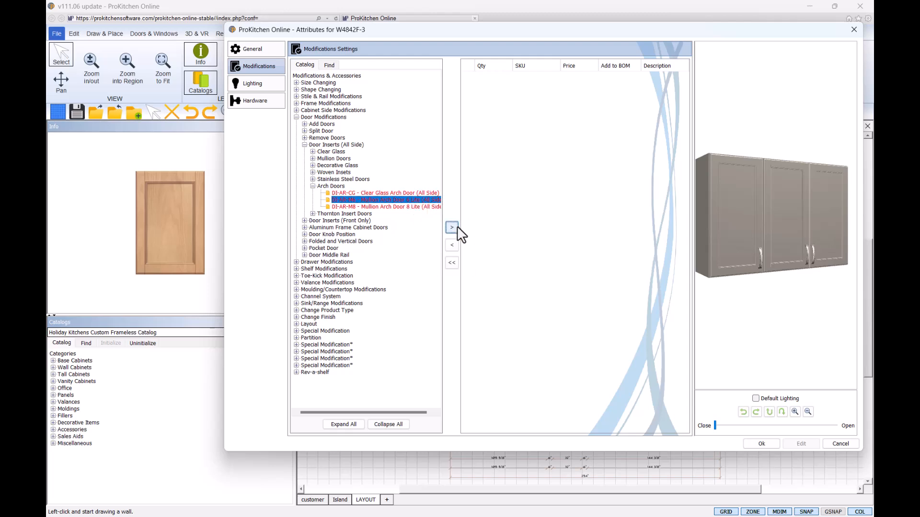
- Add the arch insert to the two right-hand doors only, leaving out the left door
left_click(451, 226)
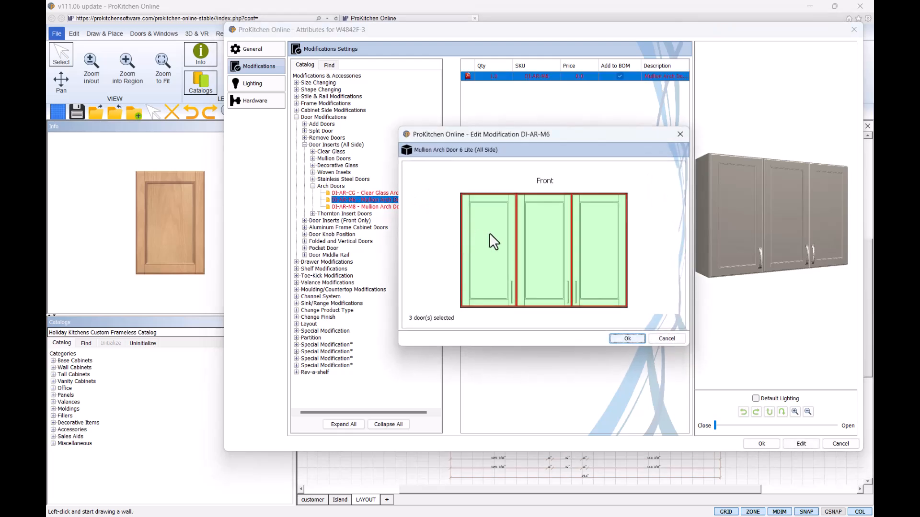
left_click(488, 250)
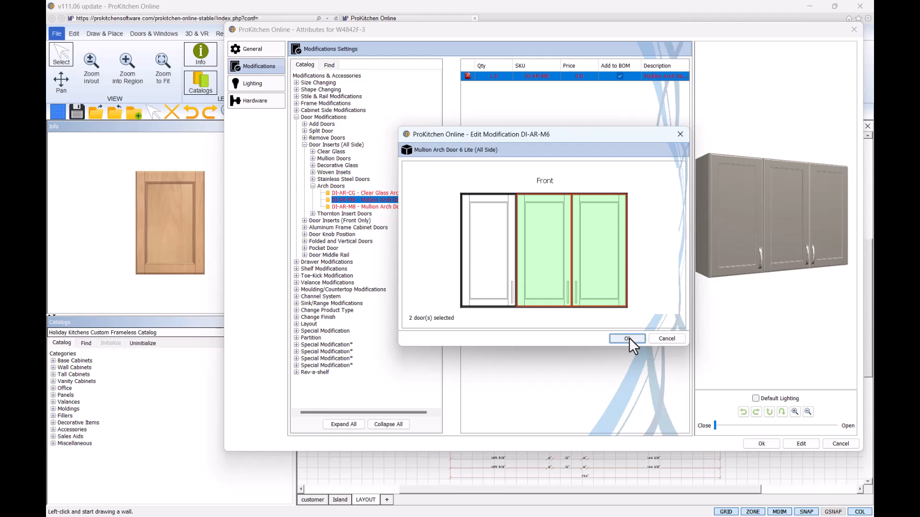
left_click(626, 339)
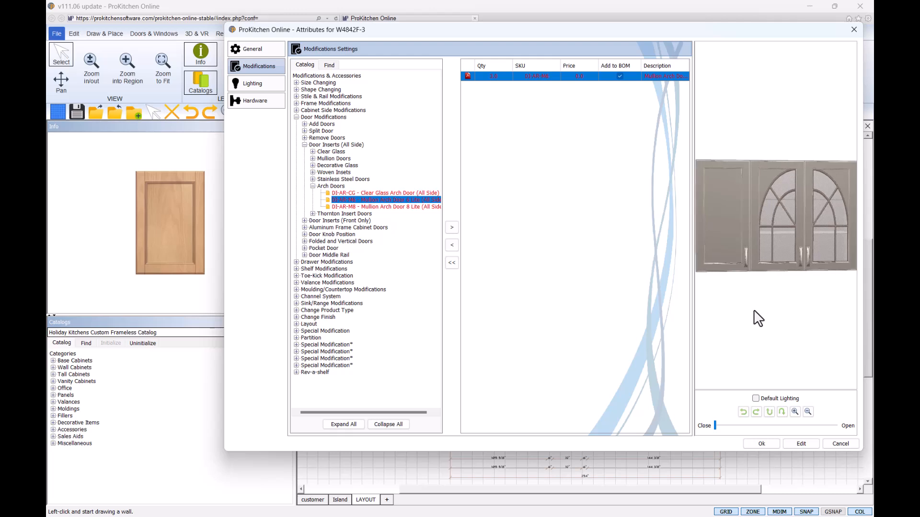
mouse_move(757, 304)
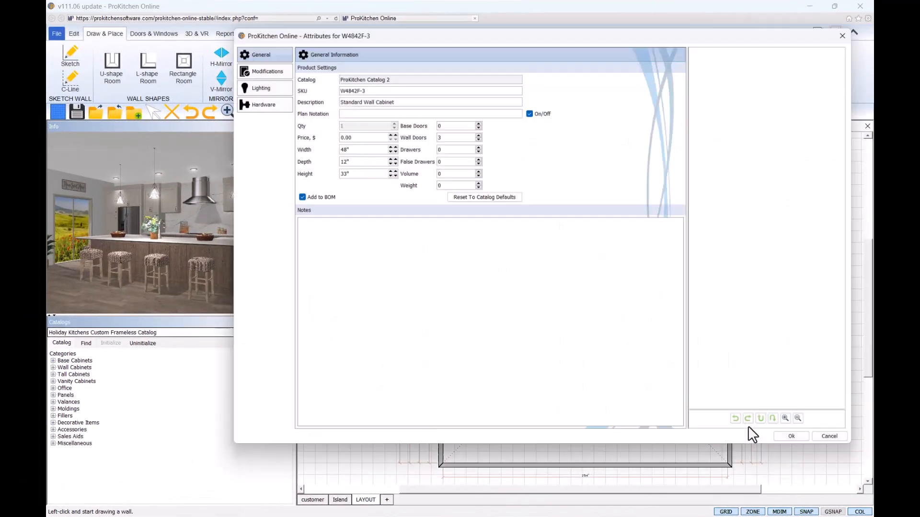
- Choose the DR-HSL stay lift hinges under Folded and Vertical Doors for W4842F-3
left_click(257, 66)
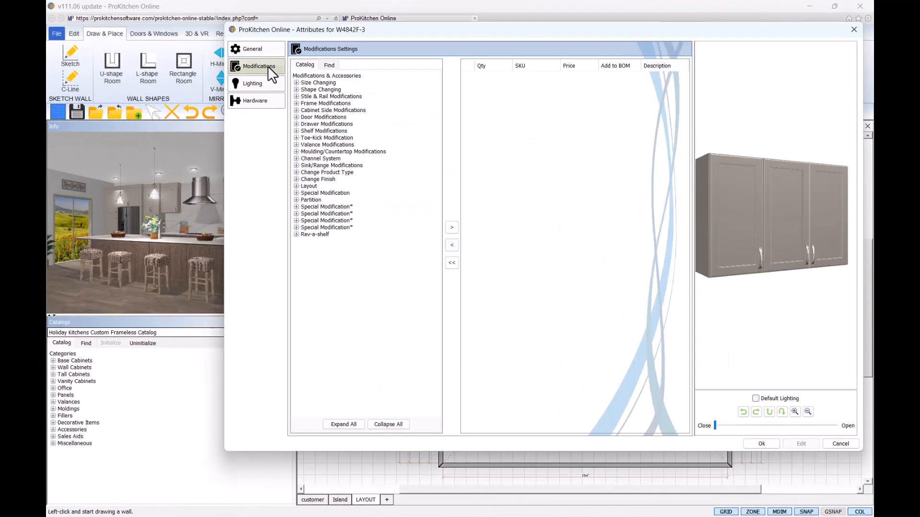
left_click(295, 117)
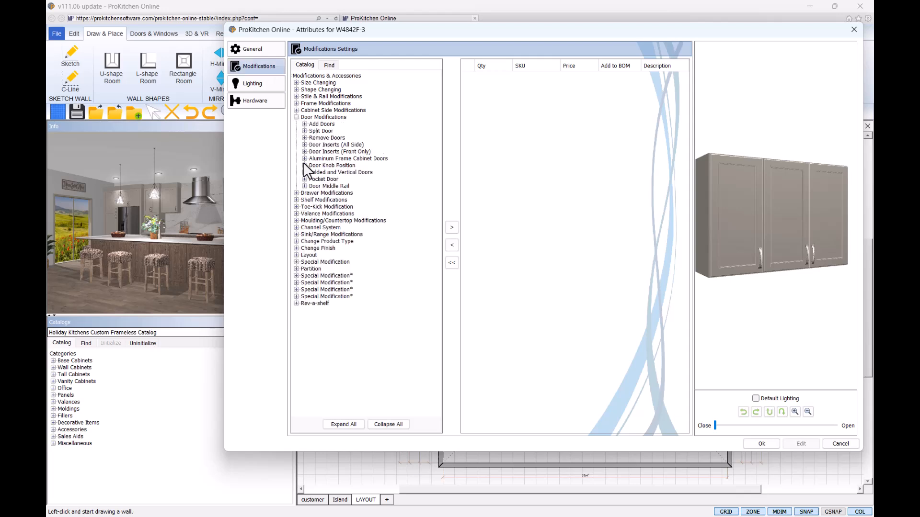
left_click(305, 172)
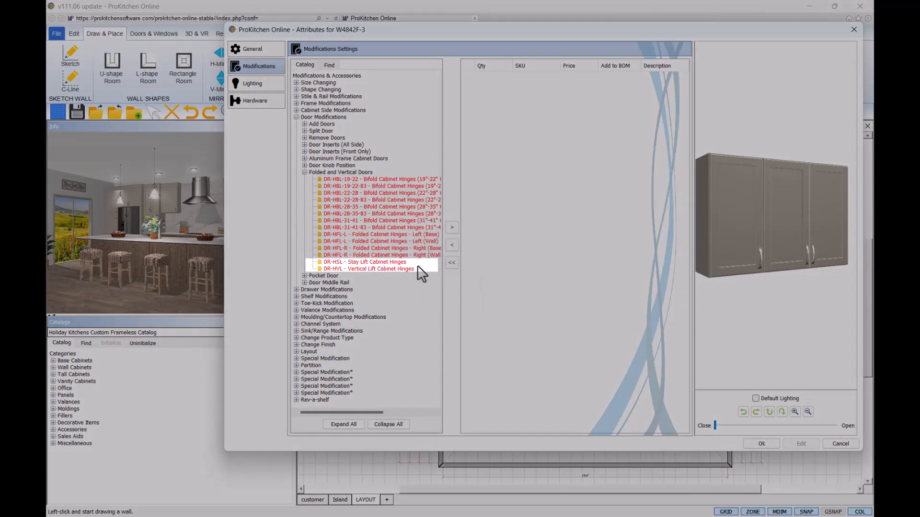
mouse_move(409, 268)
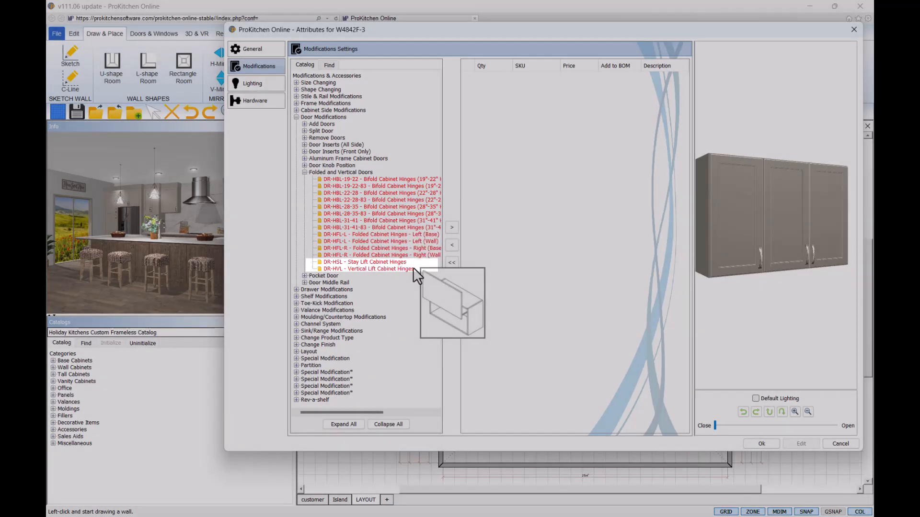
left_click(364, 262)
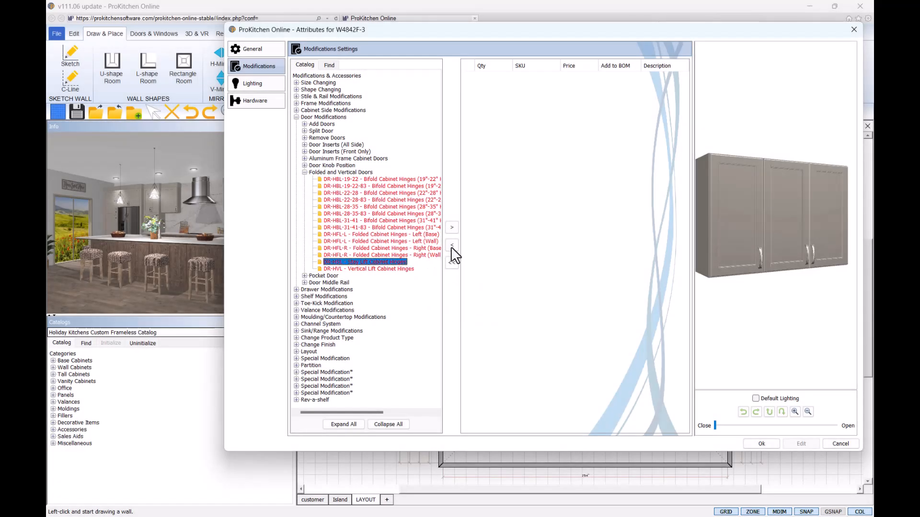
- Add the stay lift hinges to all three doors with Combine doors enabled and confirm
left_click(451, 227)
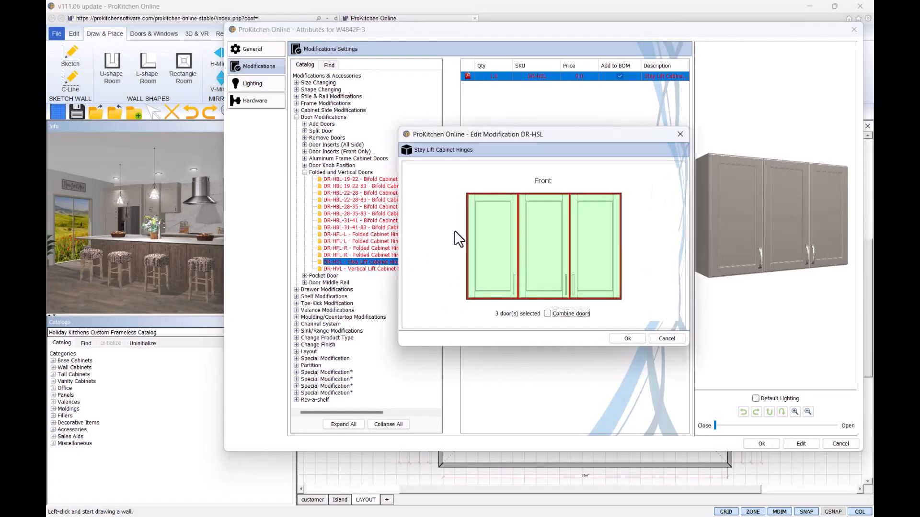
left_click(491, 245)
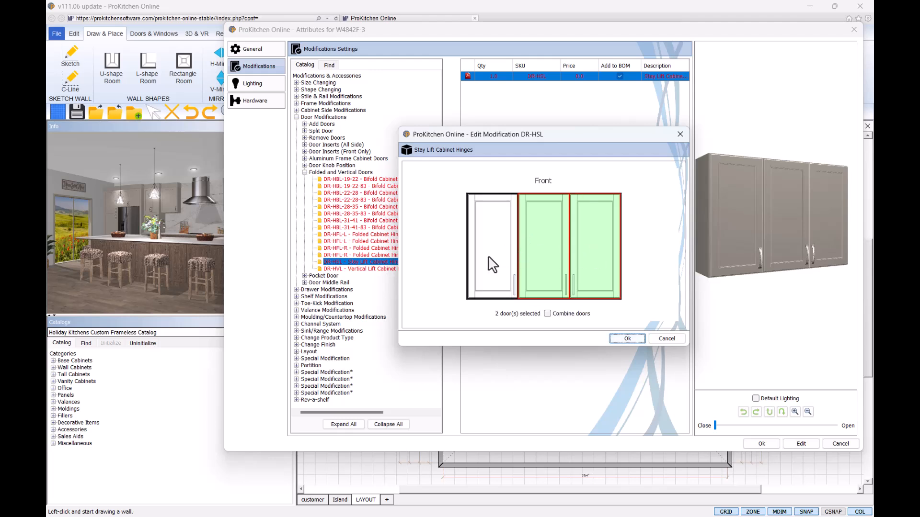
left_click(492, 246)
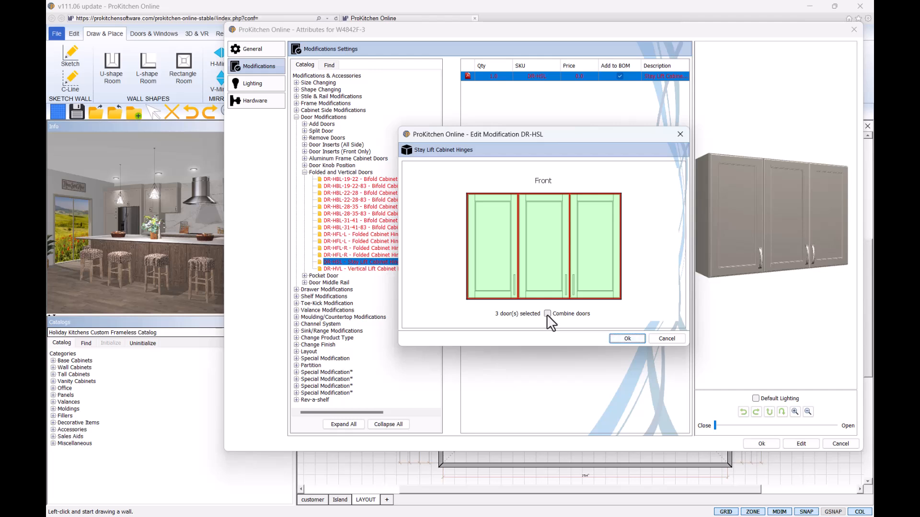
left_click(547, 313)
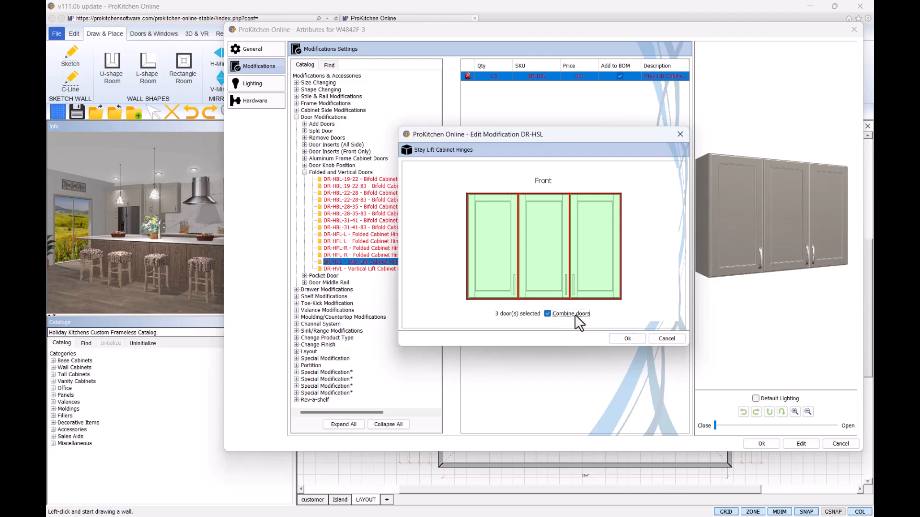
left_click(626, 338)
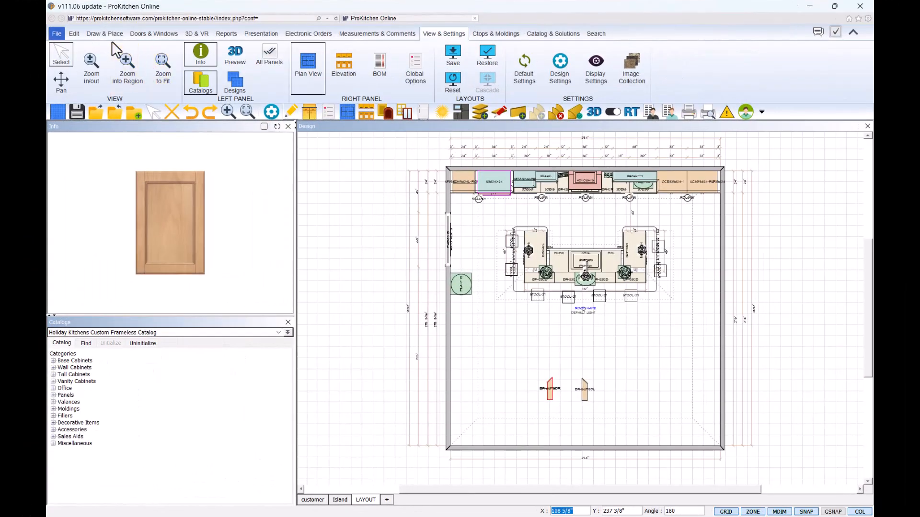
- In Application default settings, enable Show PDF document in internal viewer
left_click(56, 34)
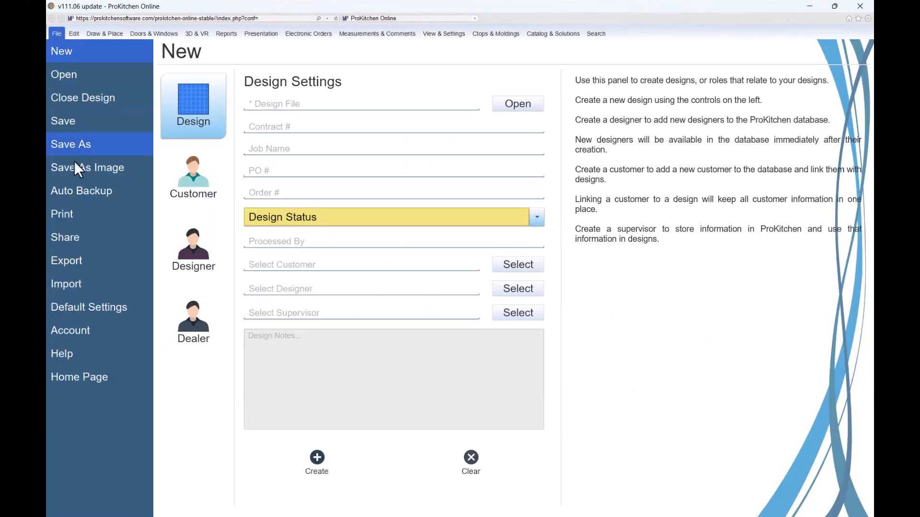
left_click(88, 306)
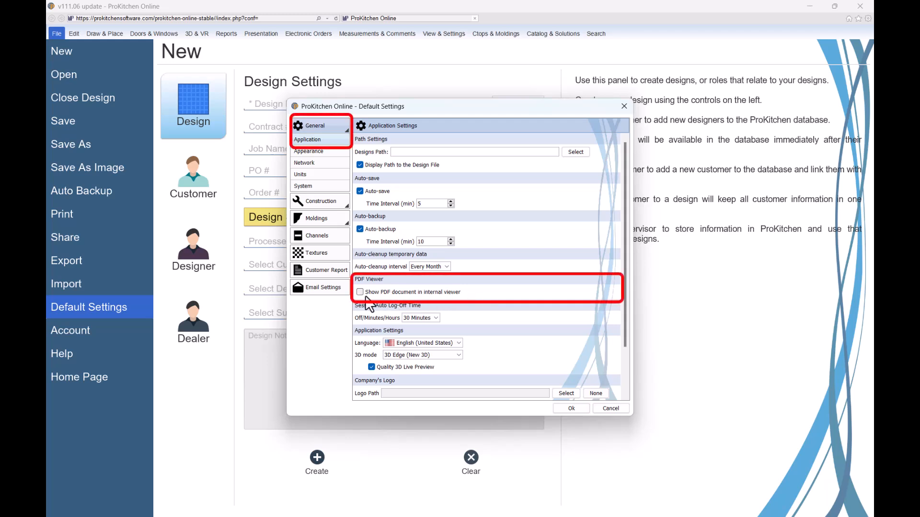
left_click(360, 293)
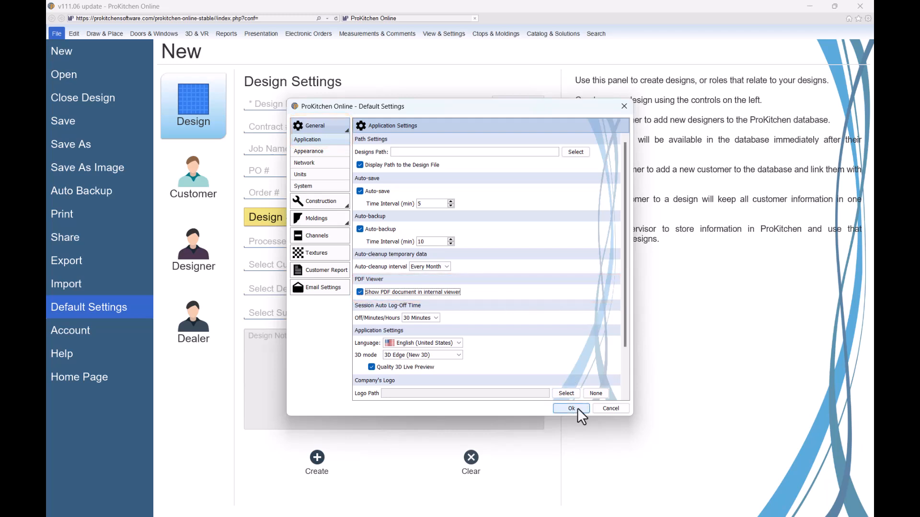
left_click(571, 408)
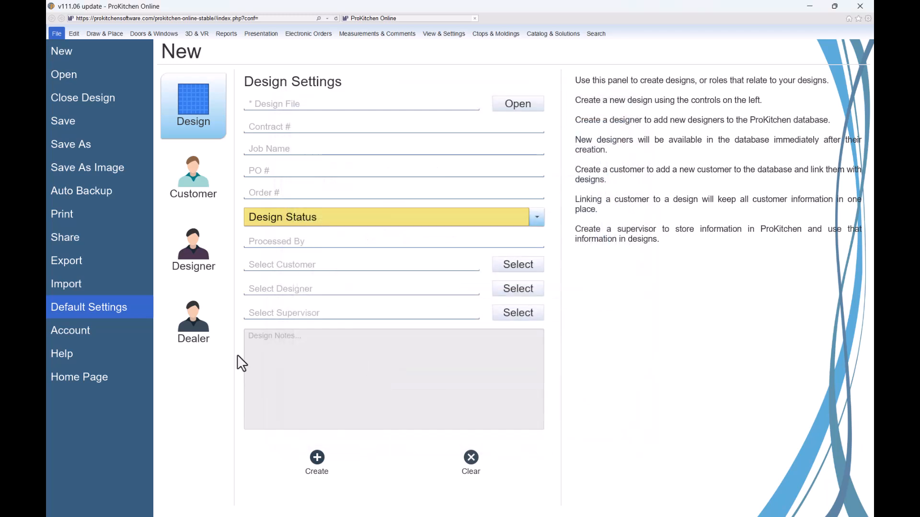
- Open the User's Guide from Help and page down to the ProKitchen Start-Up section
left_click(62, 353)
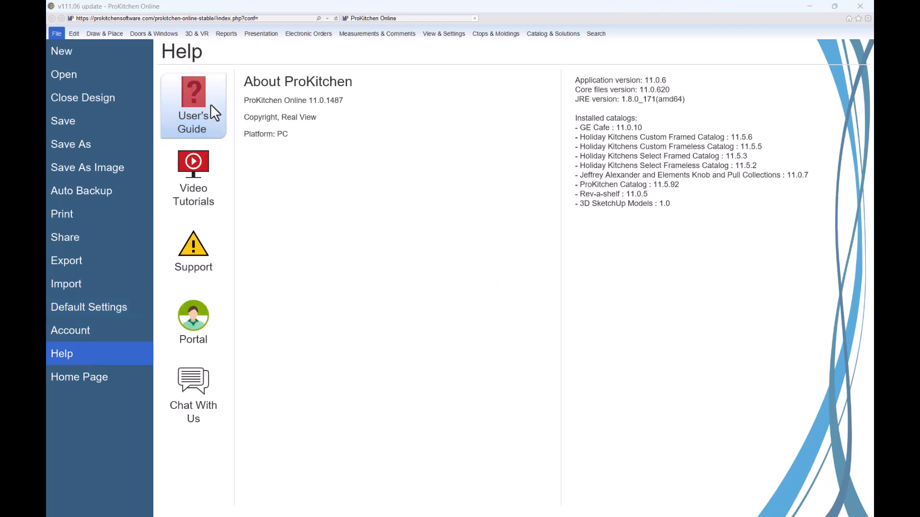
left_click(193, 96)
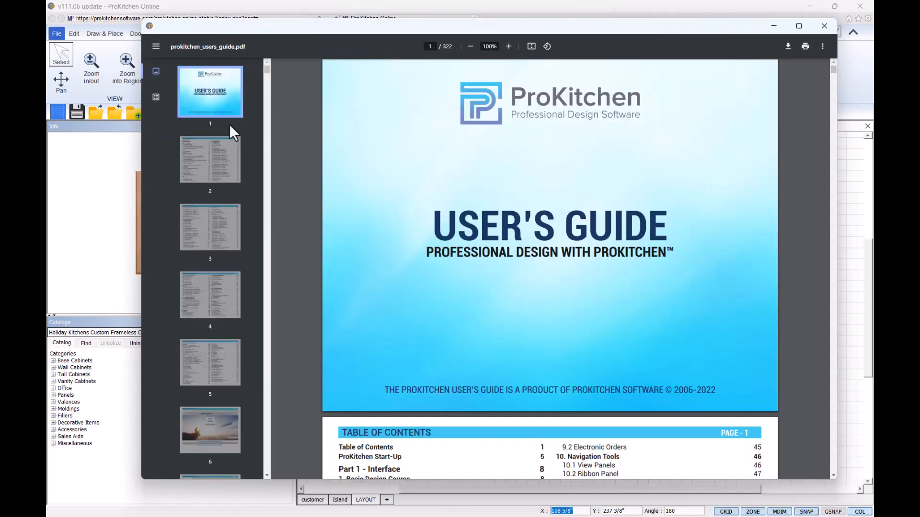
mouse_move(819, 109)
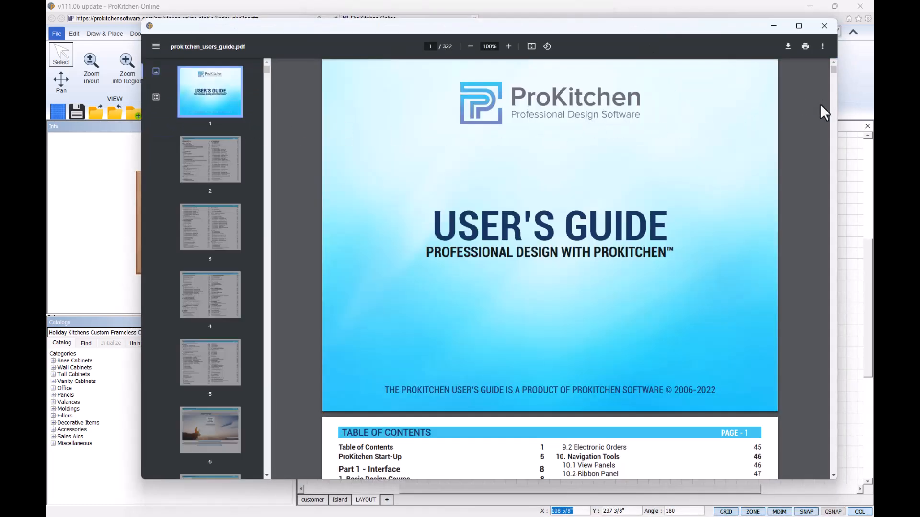
left_click(210, 159)
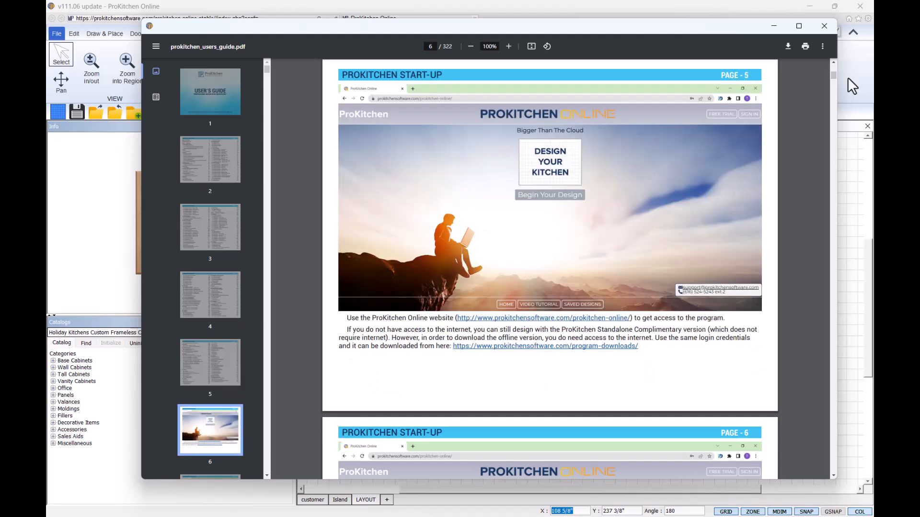
mouse_move(824, 26)
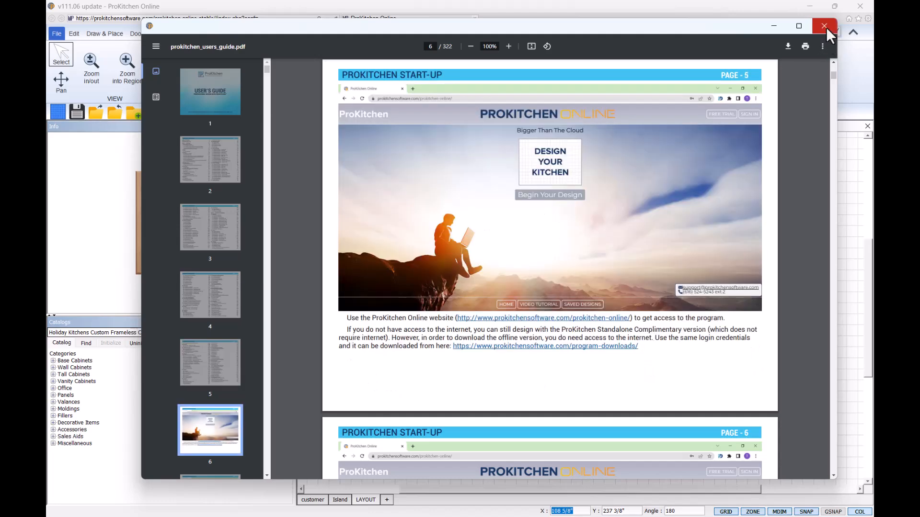
- Close the user's guide viewer to return to the kitchen floor plan and 3D preview
left_click(824, 24)
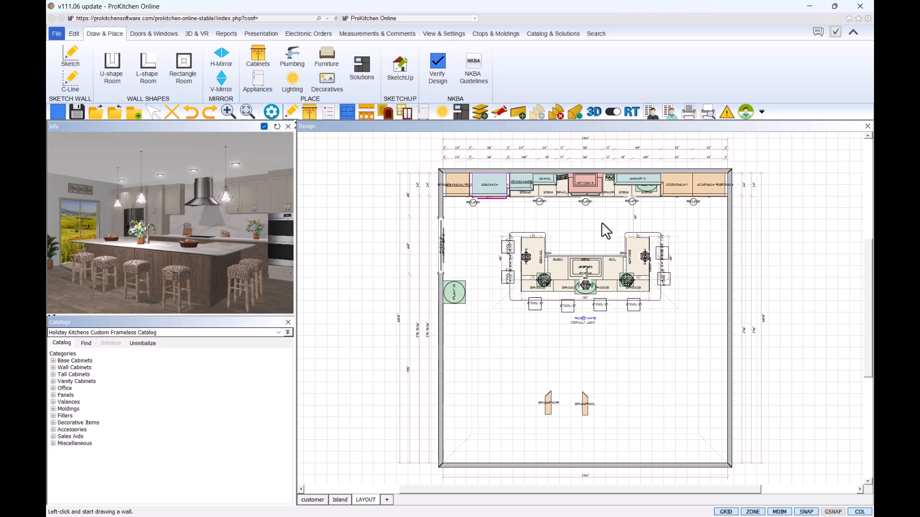
mouse_move(396, 134)
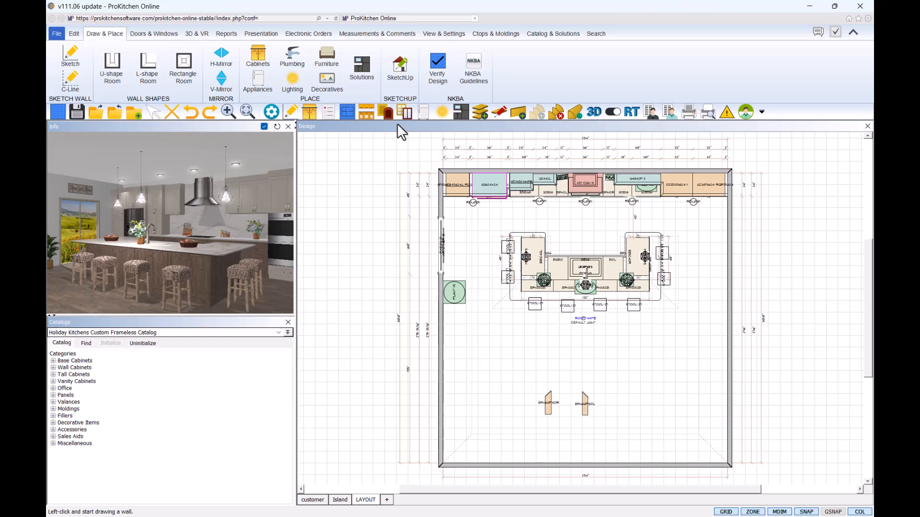